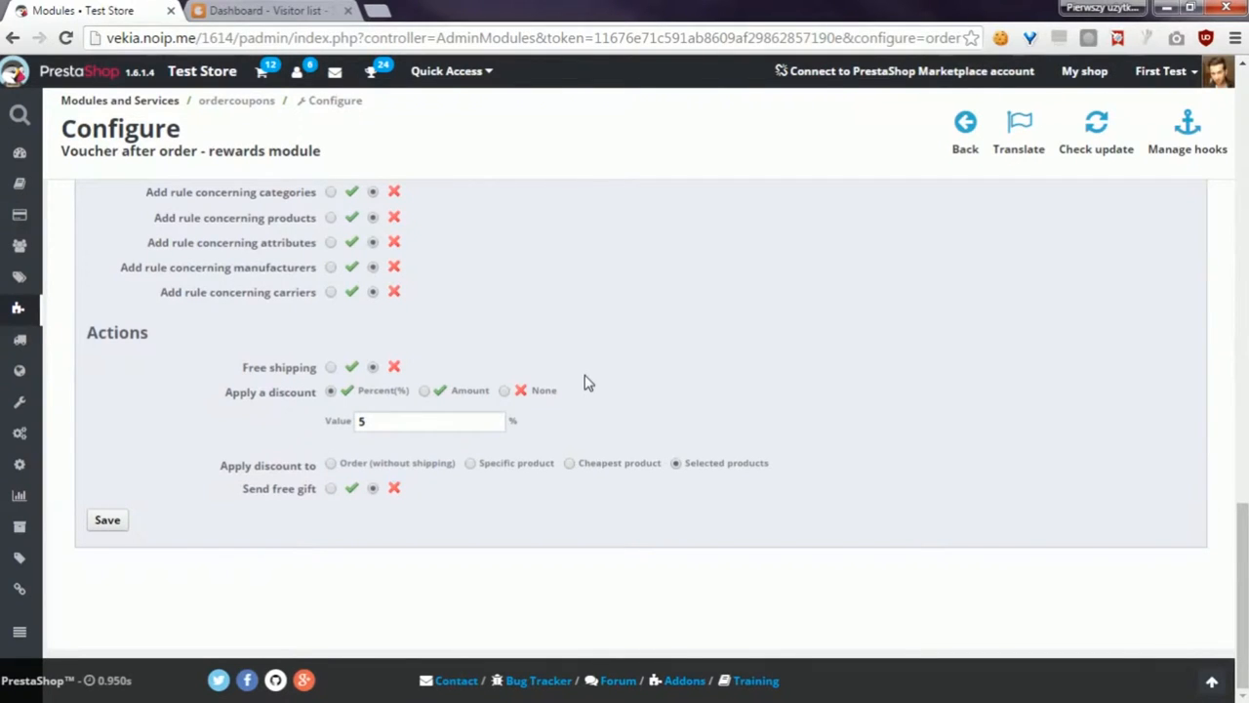
mouse_move(458, 352)
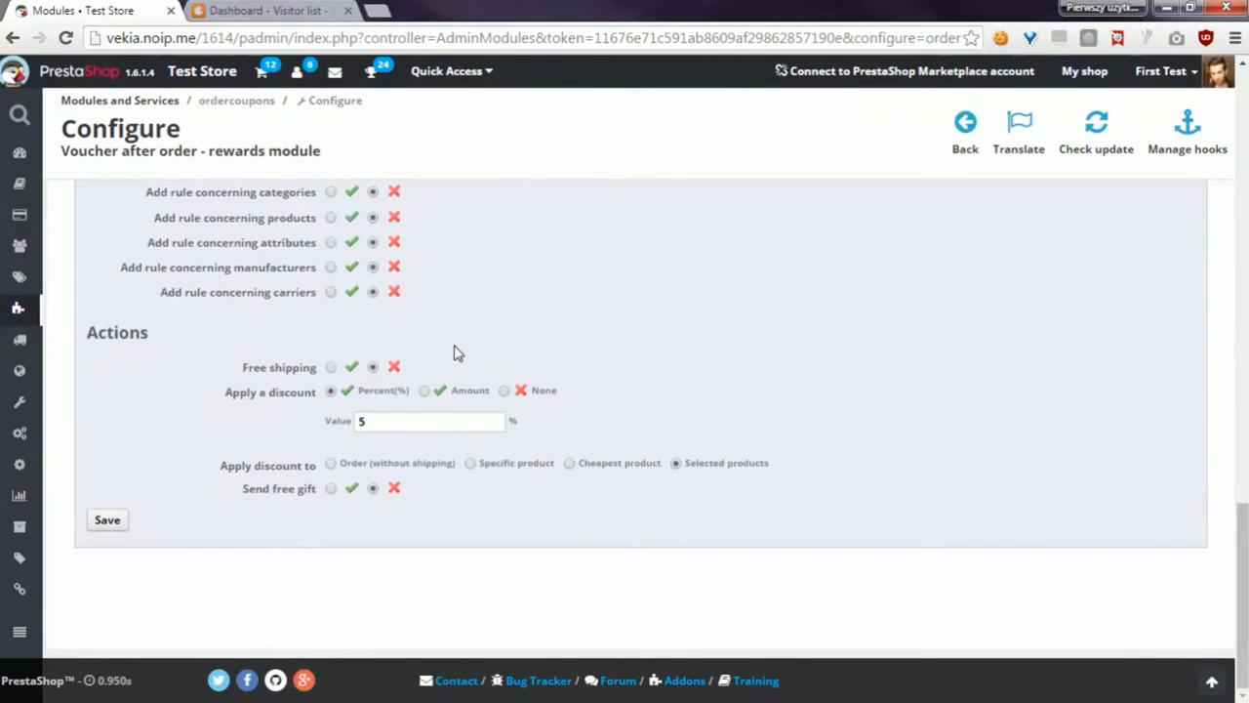
mouse_move(281, 382)
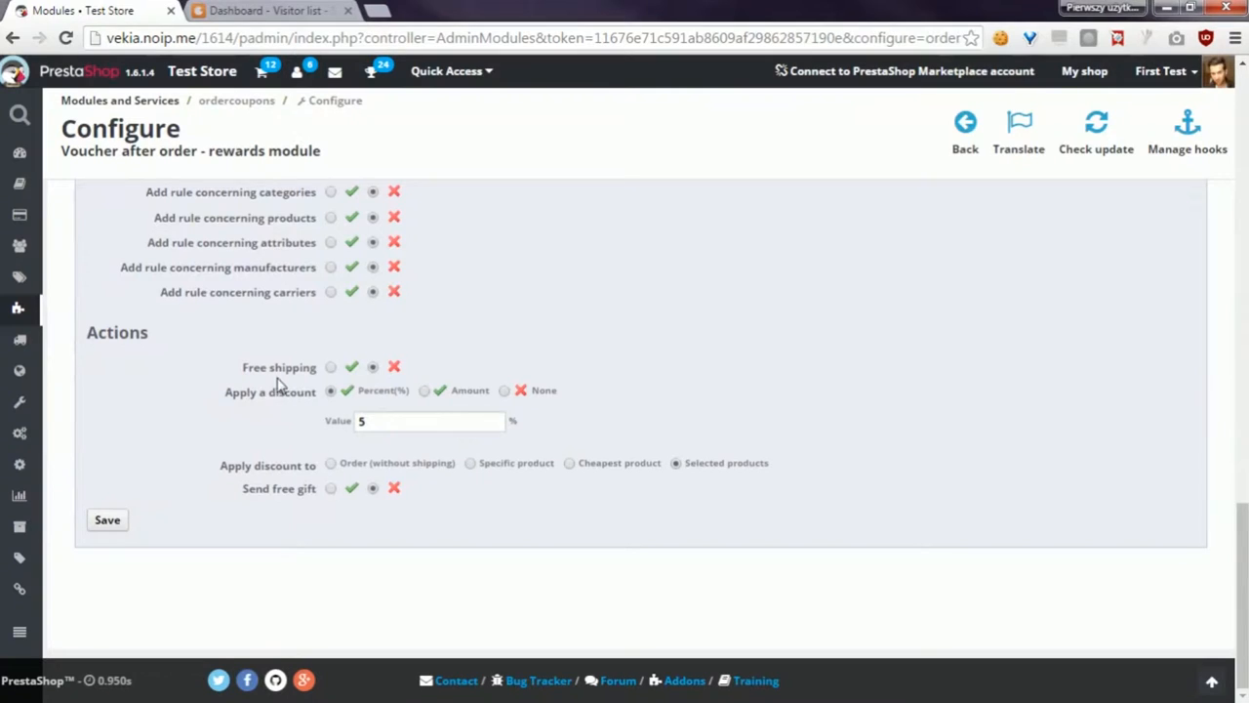
- Set Free shipping to Yes in the voucher's Actions section
left_click(332, 367)
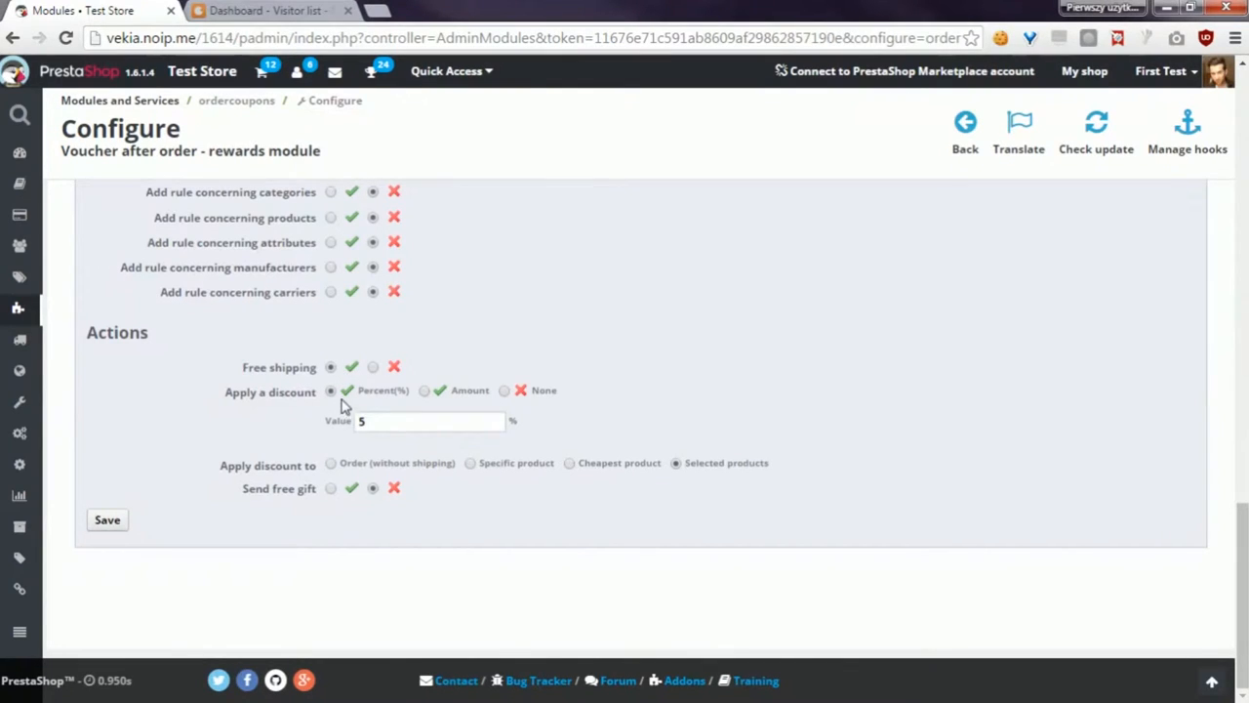
mouse_move(308, 404)
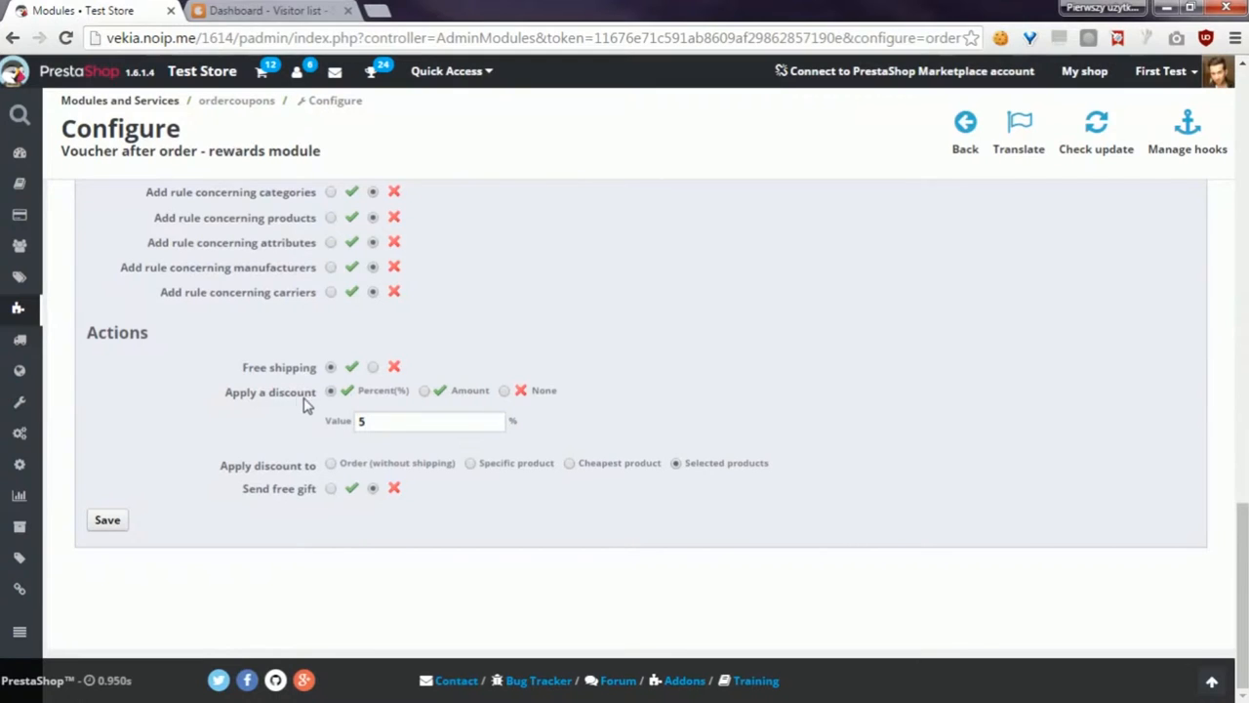
mouse_move(336, 400)
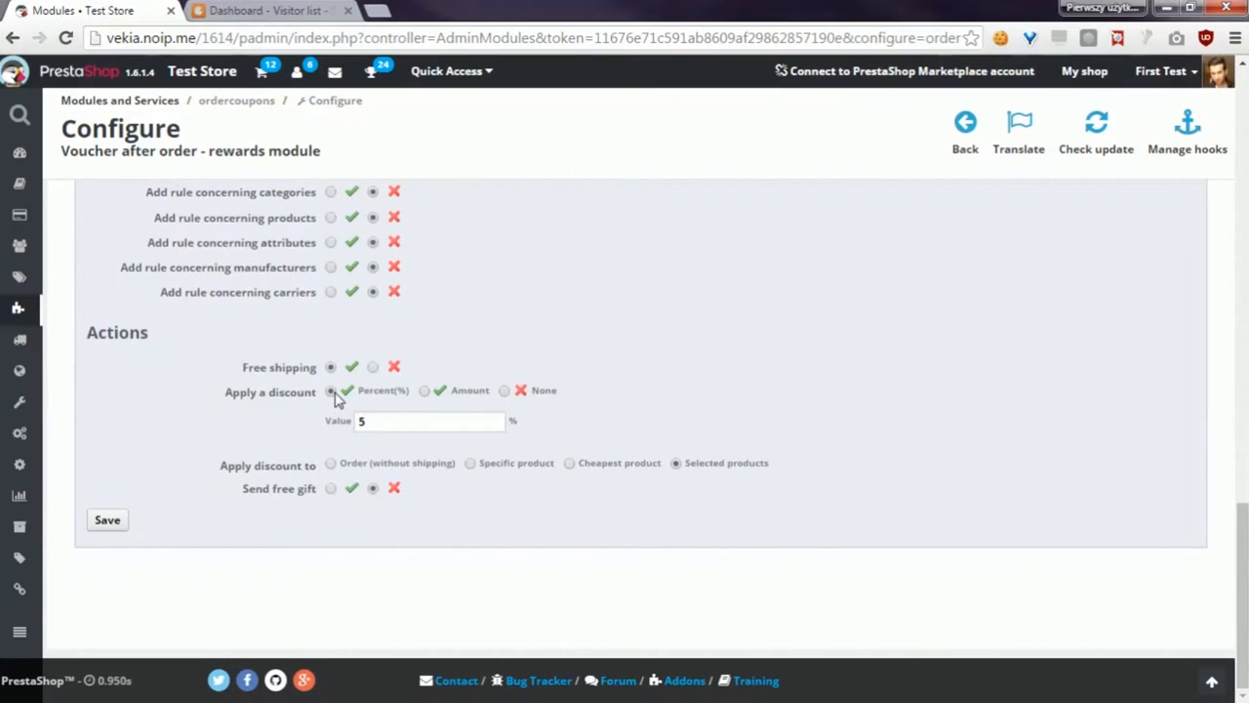
mouse_move(429, 402)
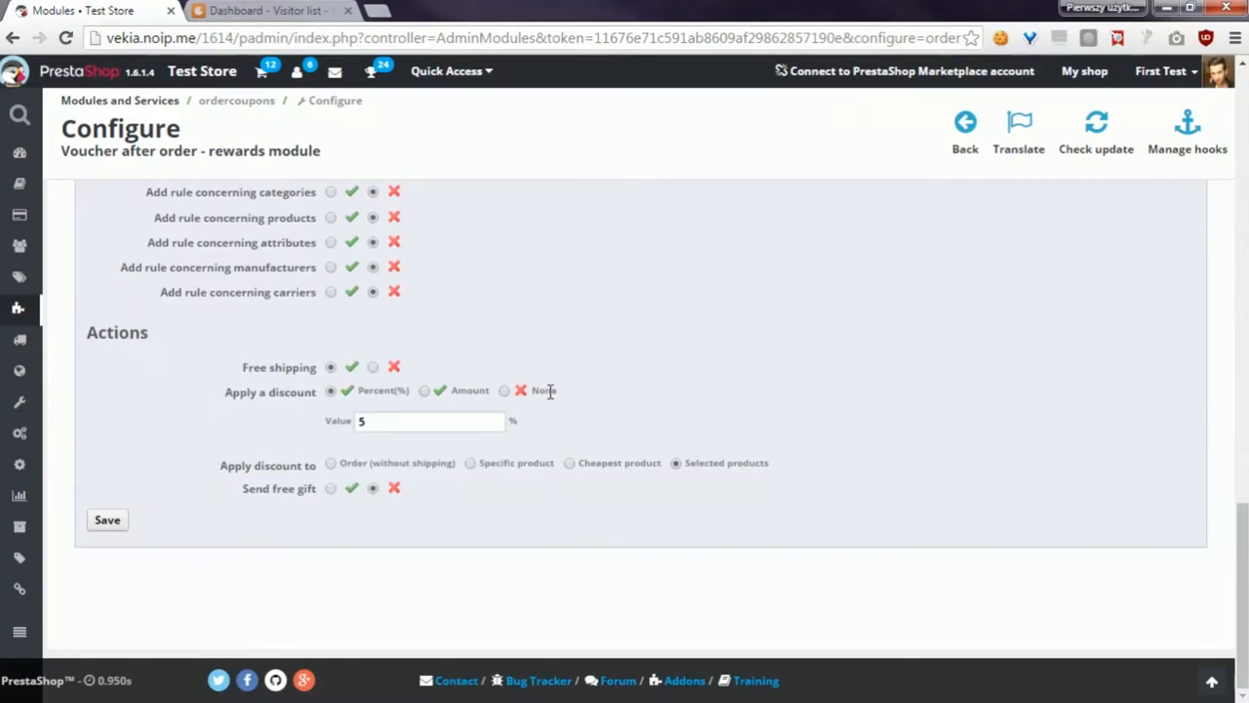
mouse_move(341, 398)
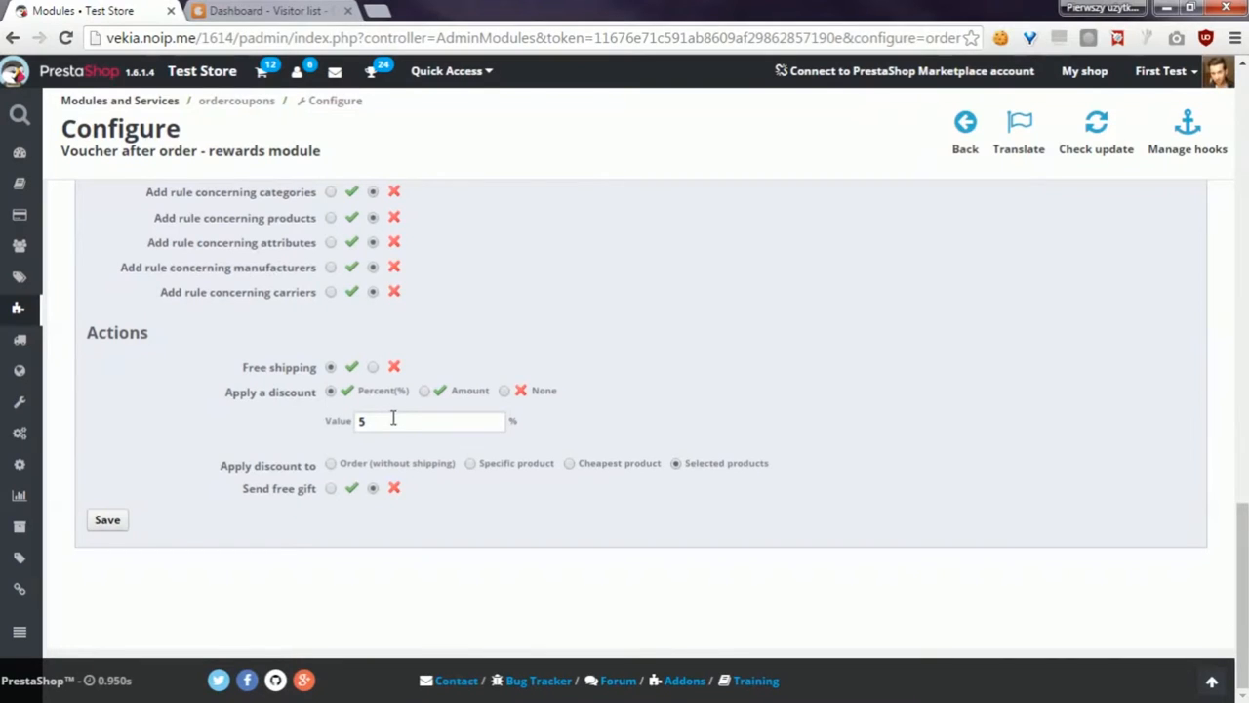
mouse_move(394, 425)
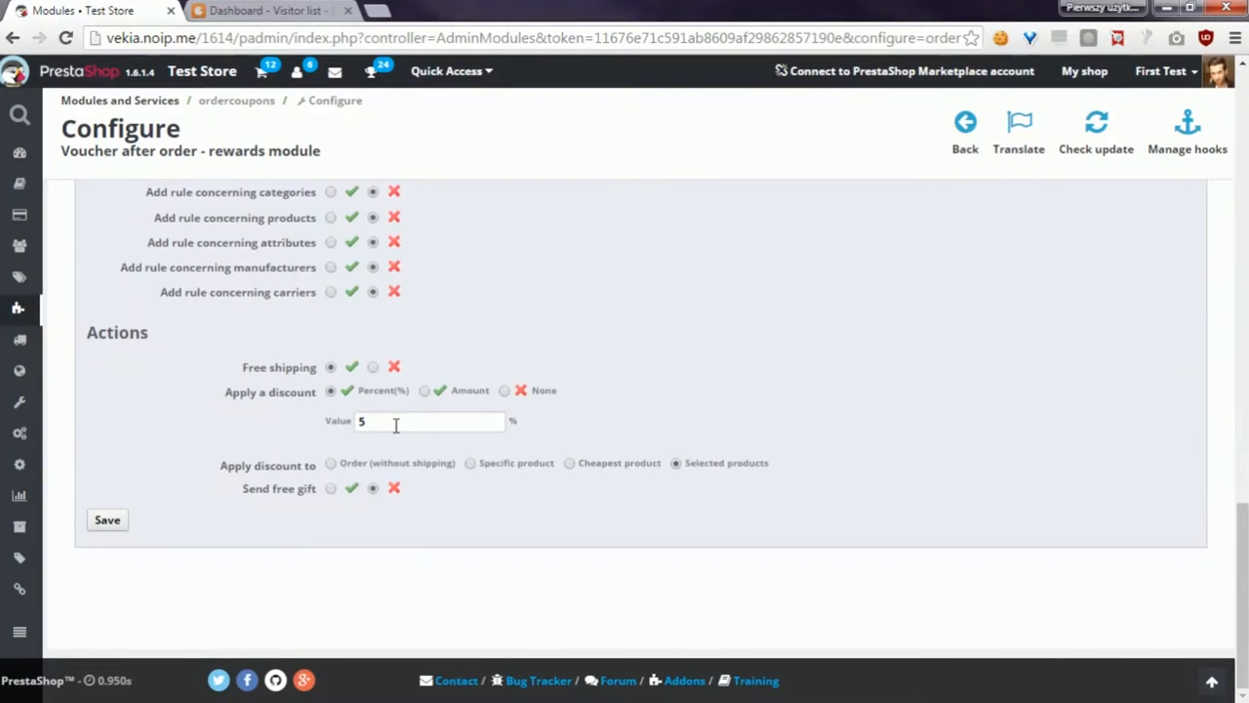
- Choose Amount as the discount type, in euros with tax excluded
left_click(426, 390)
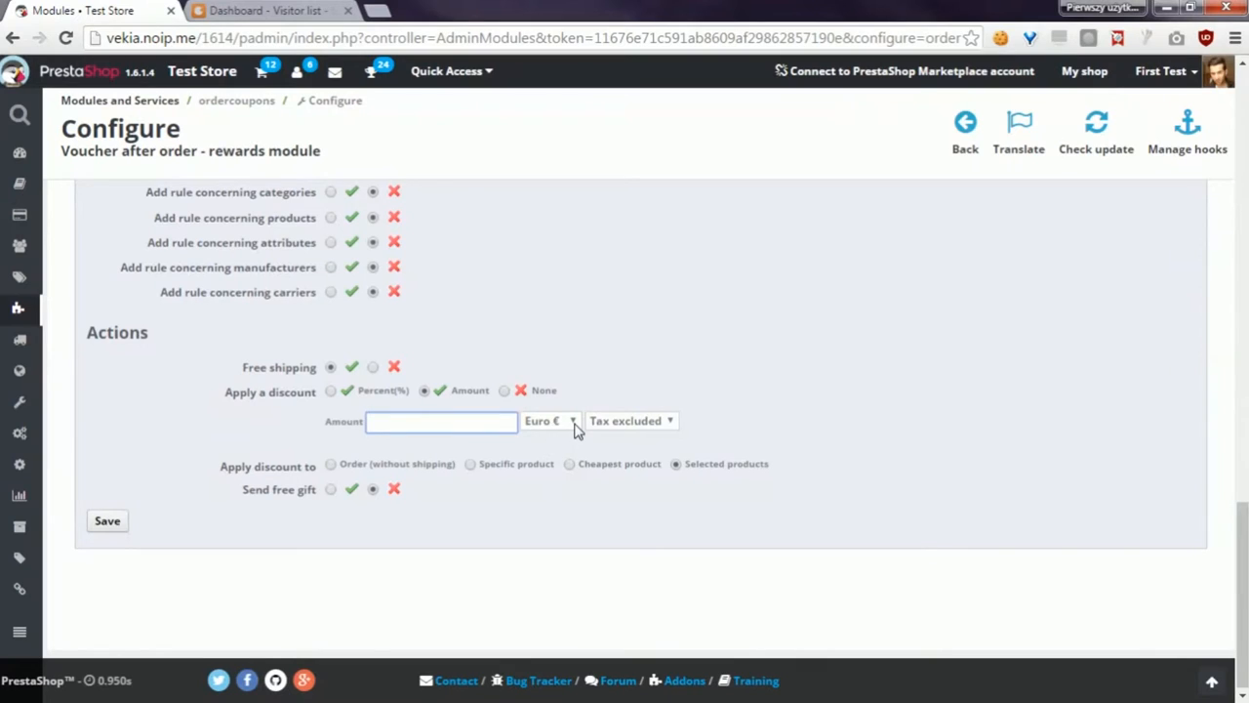
mouse_move(634, 433)
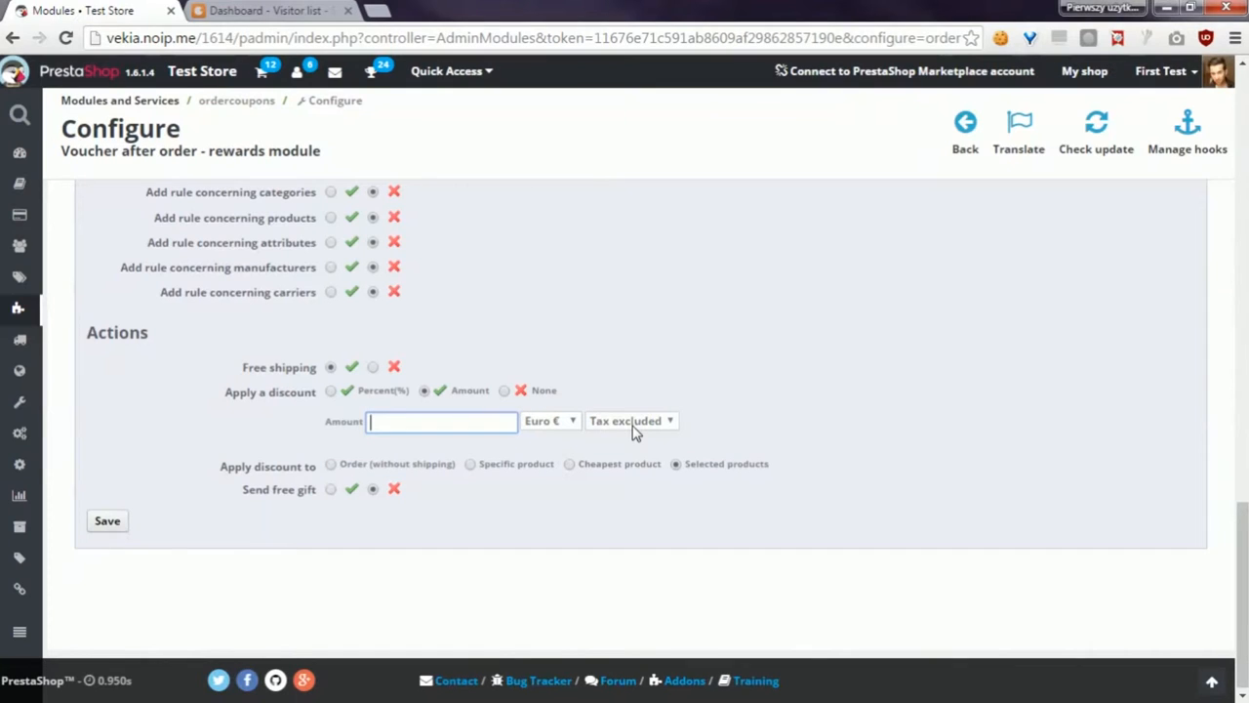
mouse_move(595, 425)
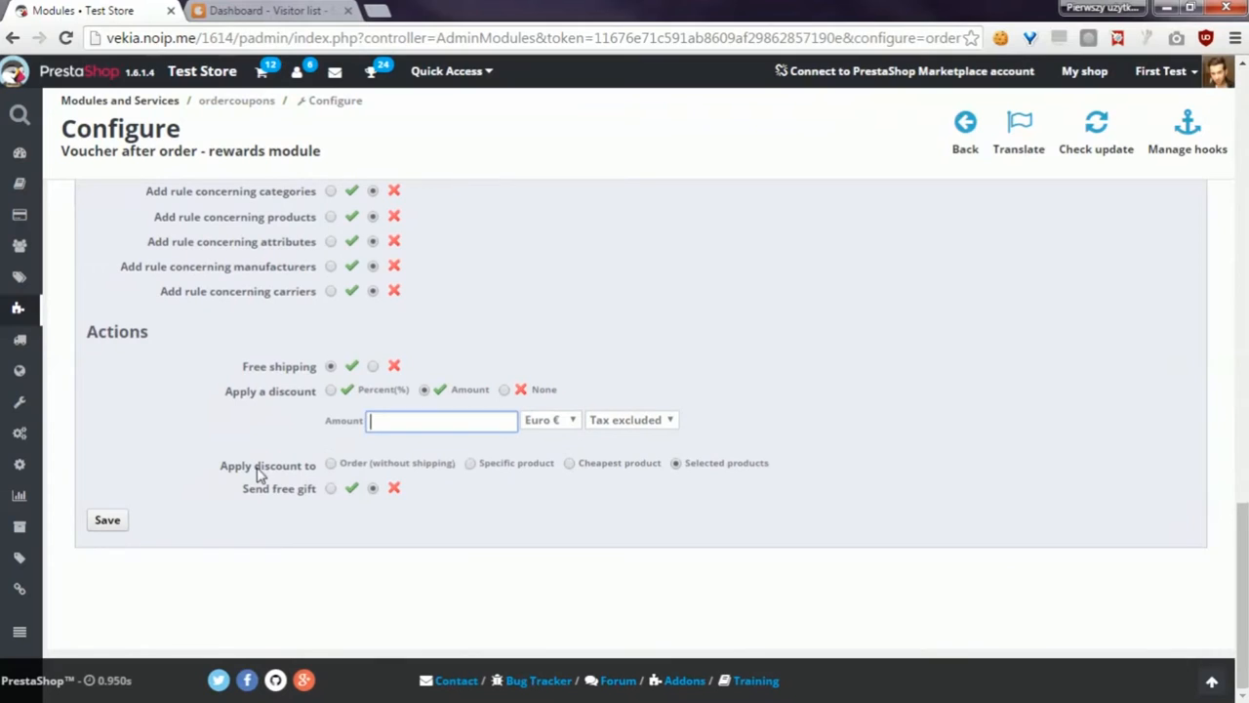
mouse_move(312, 477)
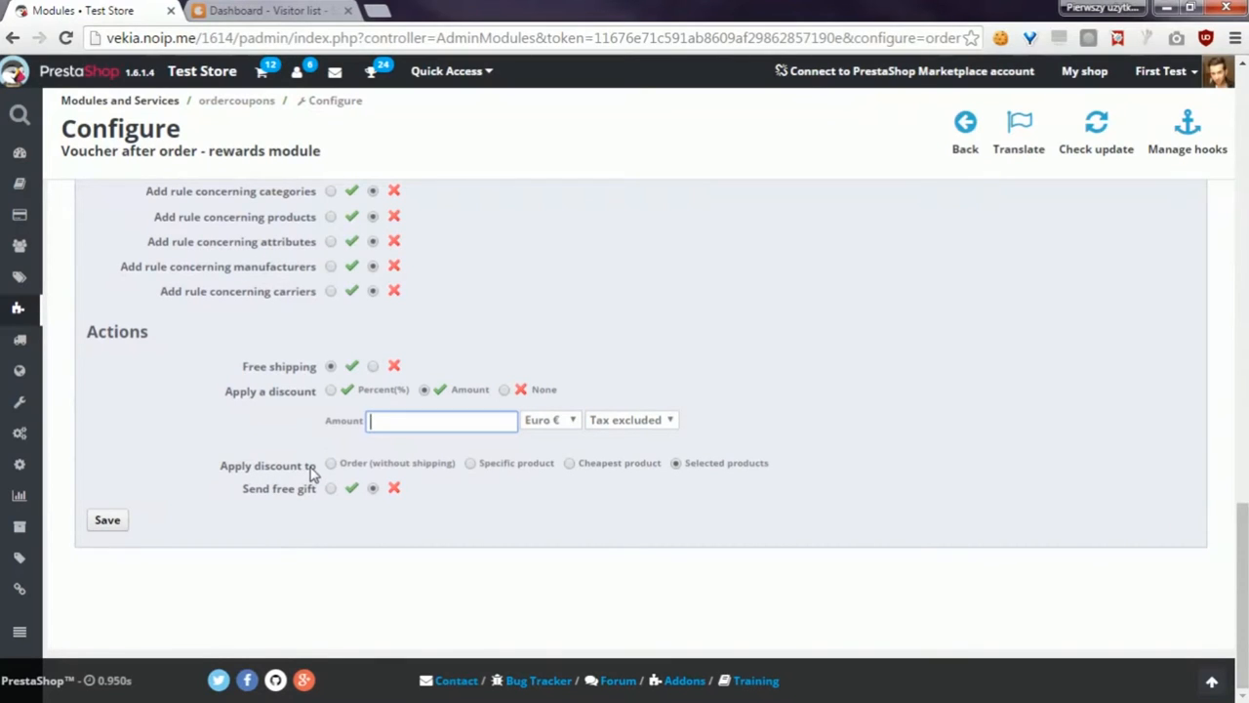
mouse_move(283, 410)
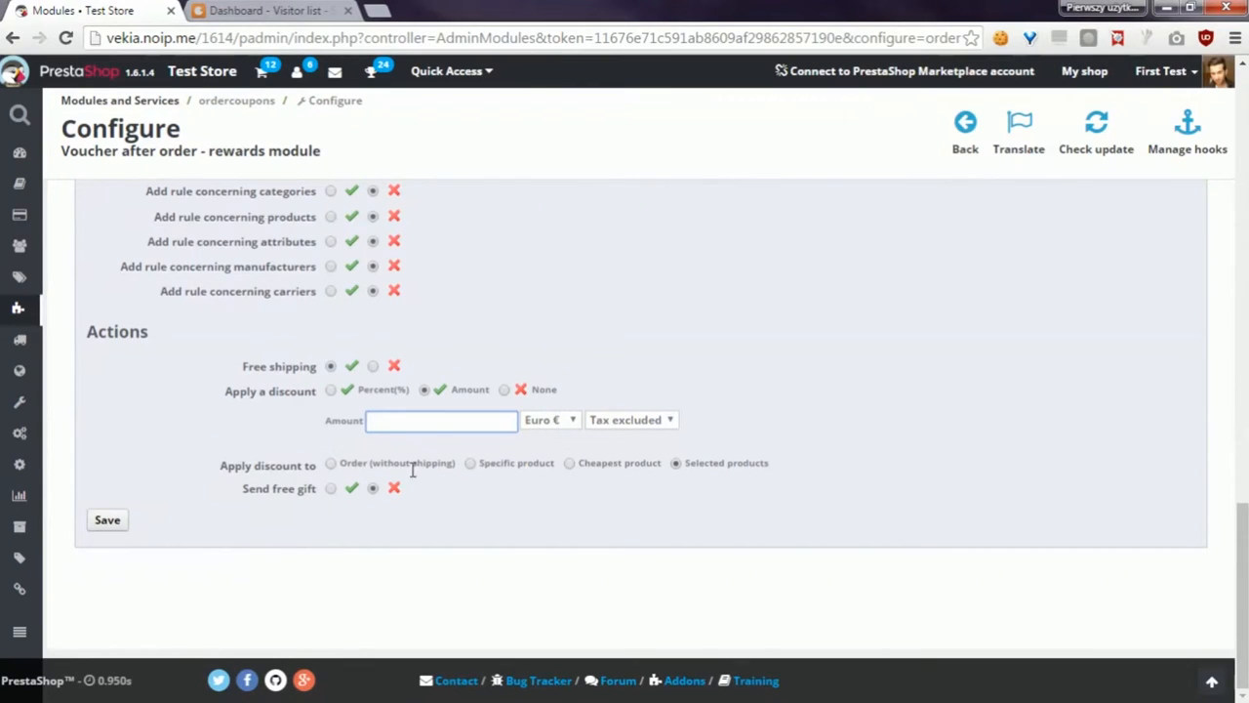
left_click(331, 462)
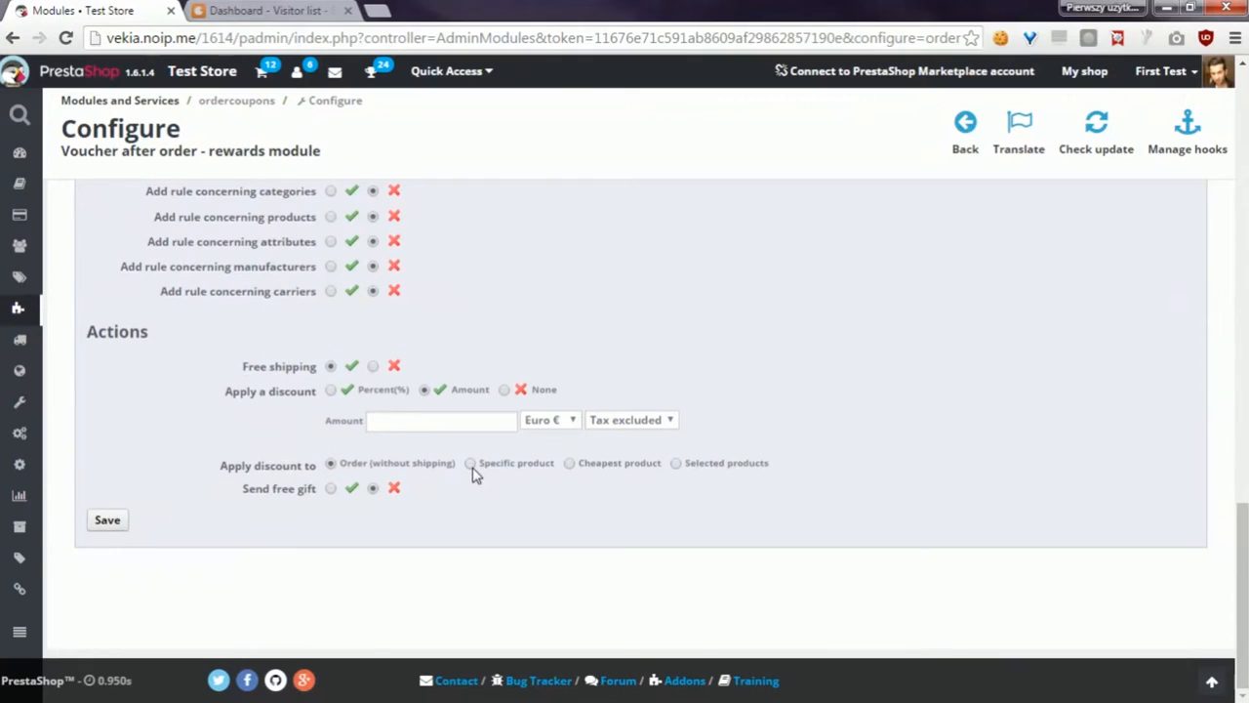
left_click(470, 463)
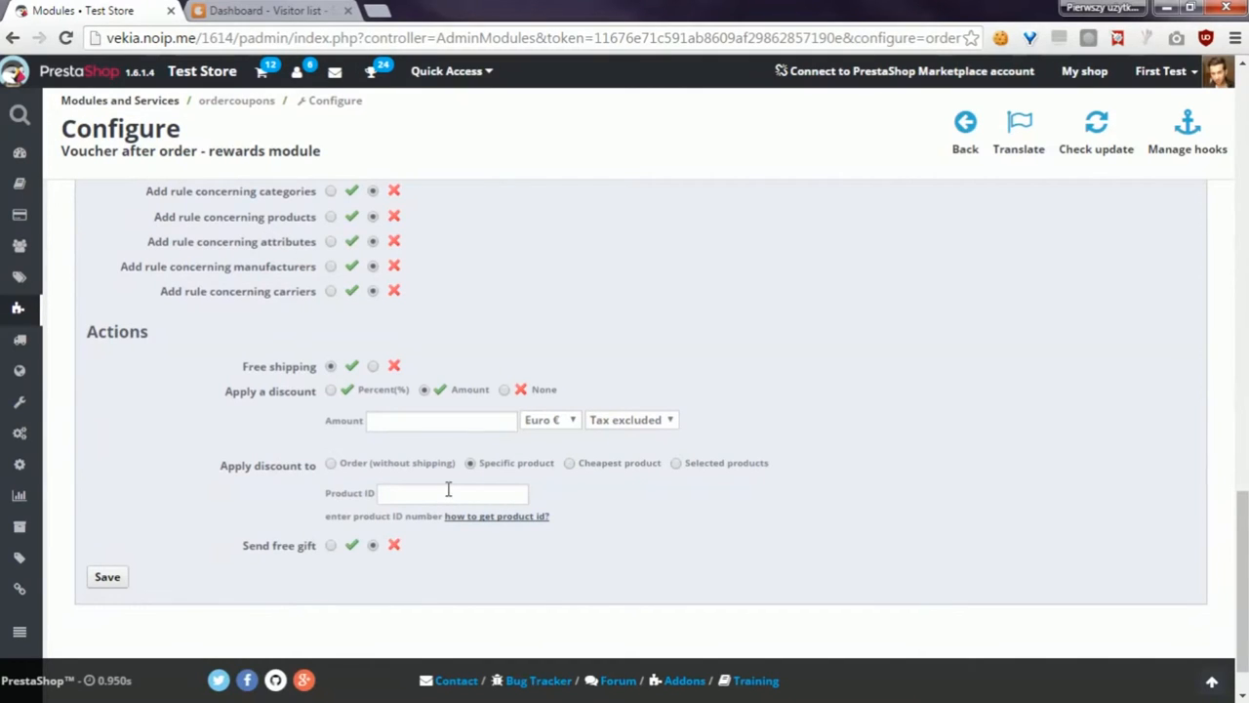
mouse_move(574, 476)
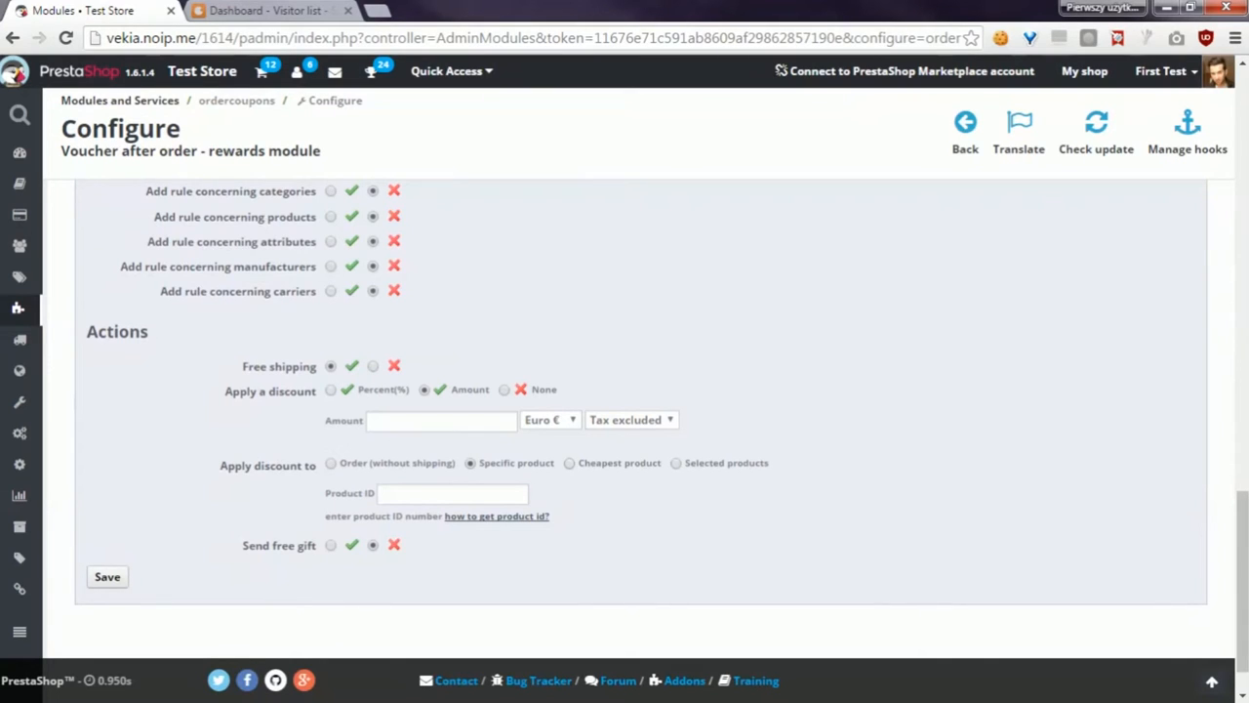
left_click(569, 463)
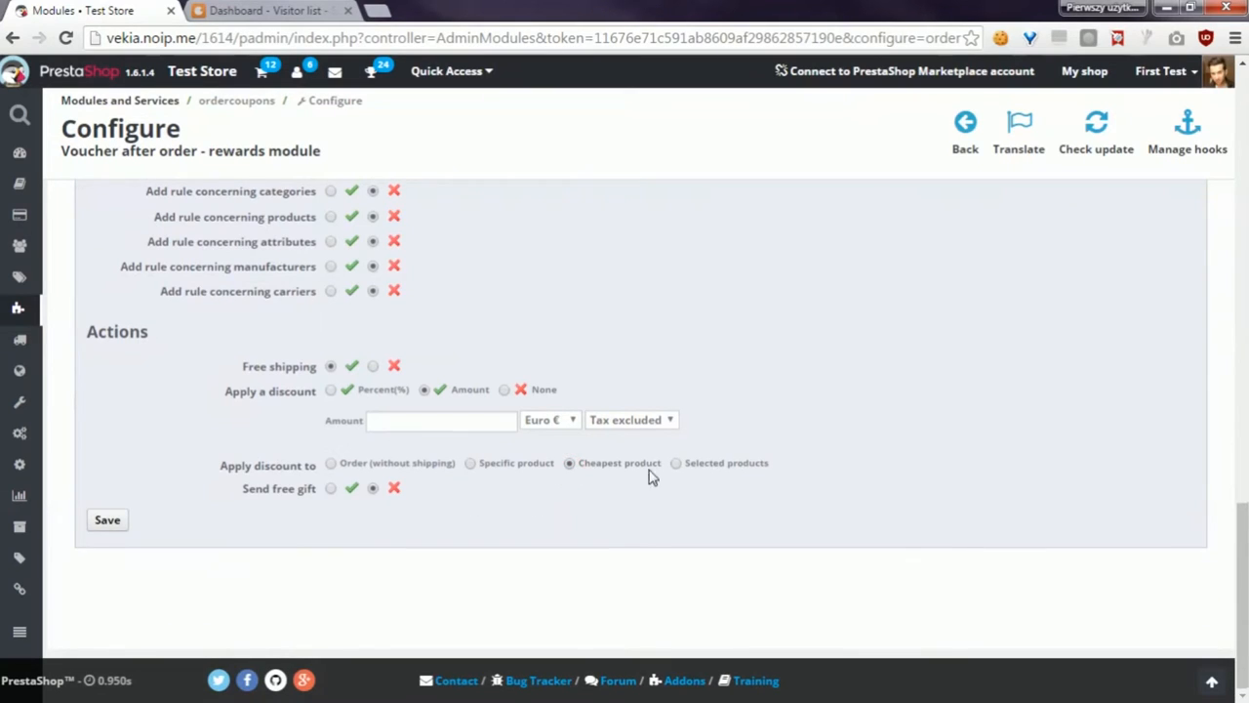
left_click(675, 462)
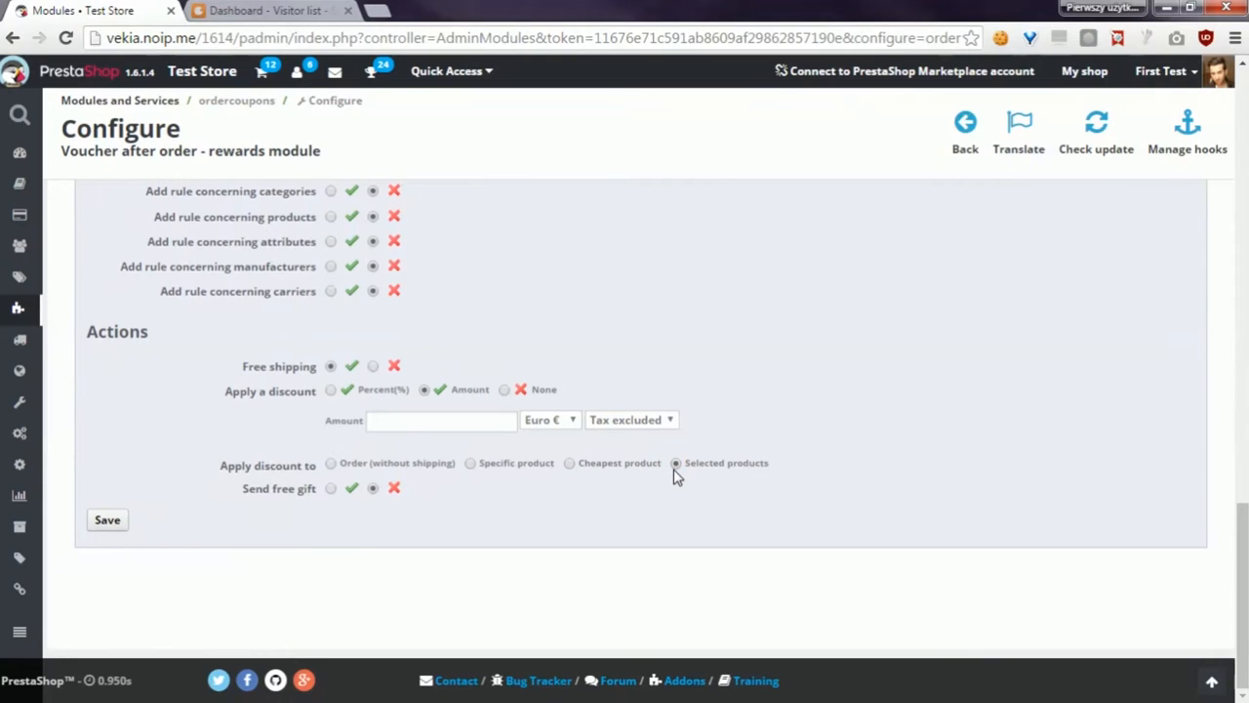
mouse_move(761, 476)
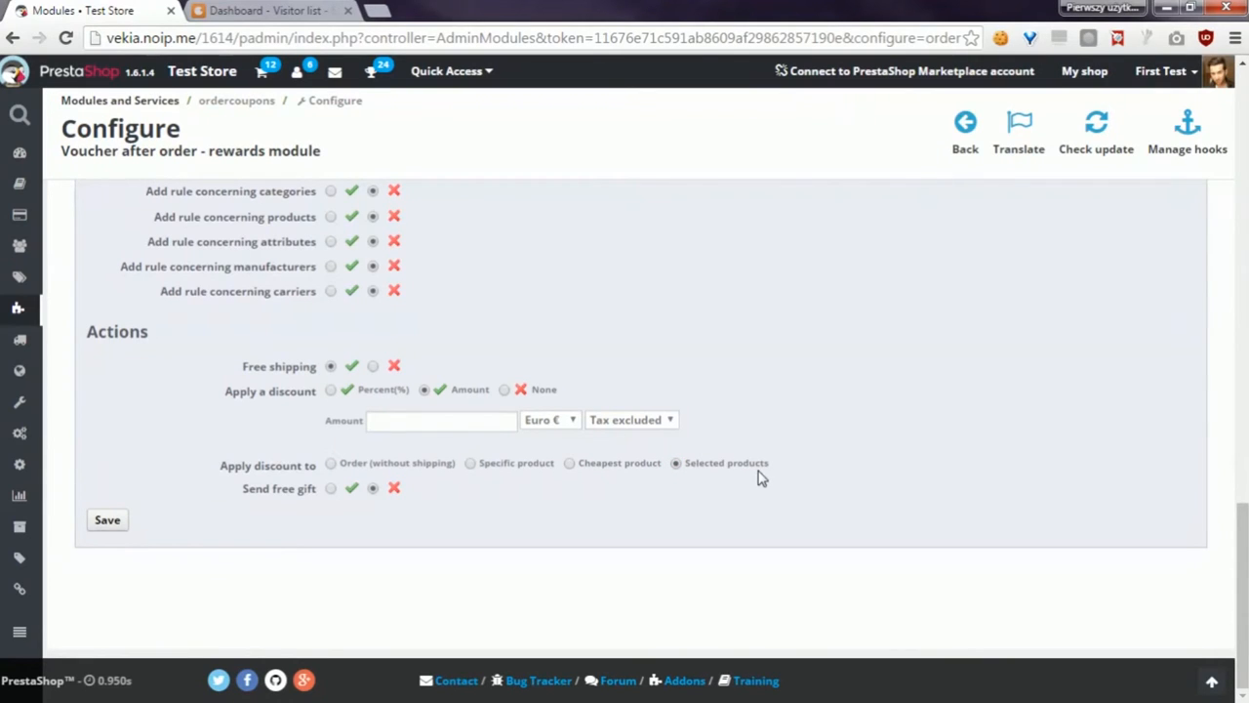
scroll("up", 3)
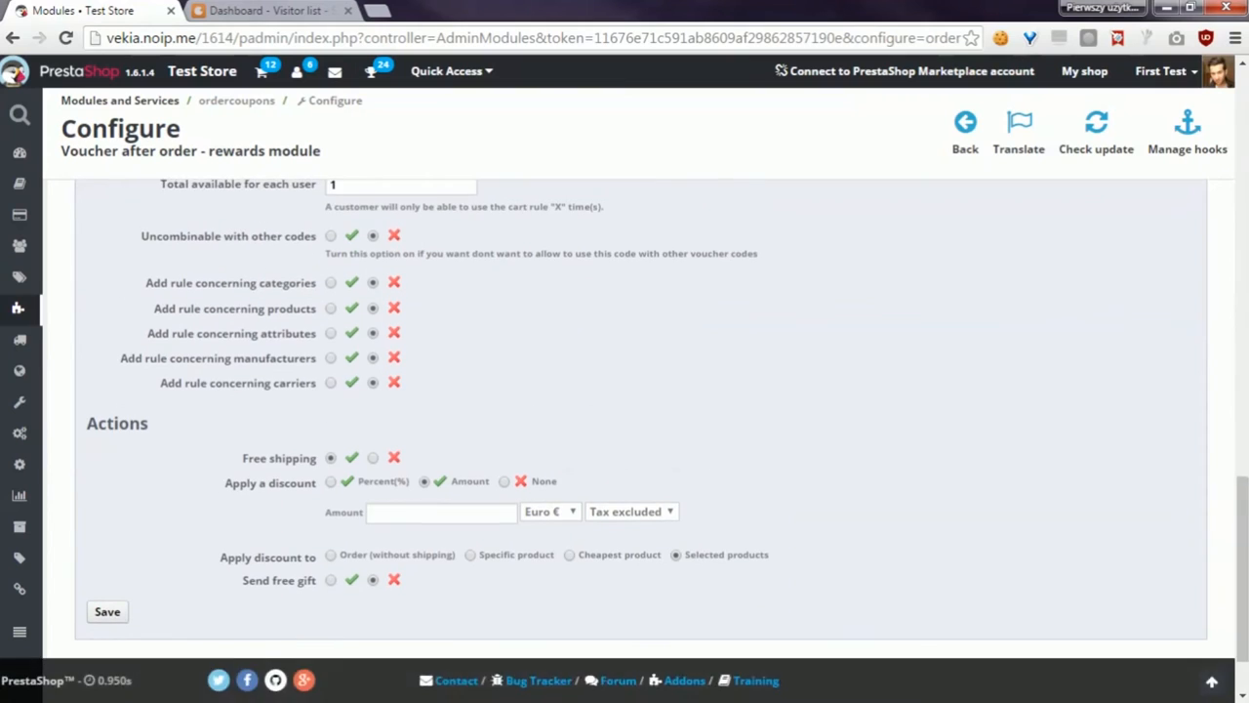
- Set Send free gift to Yes so Naproxen (ID 14) can be chosen
scroll("down", 3)
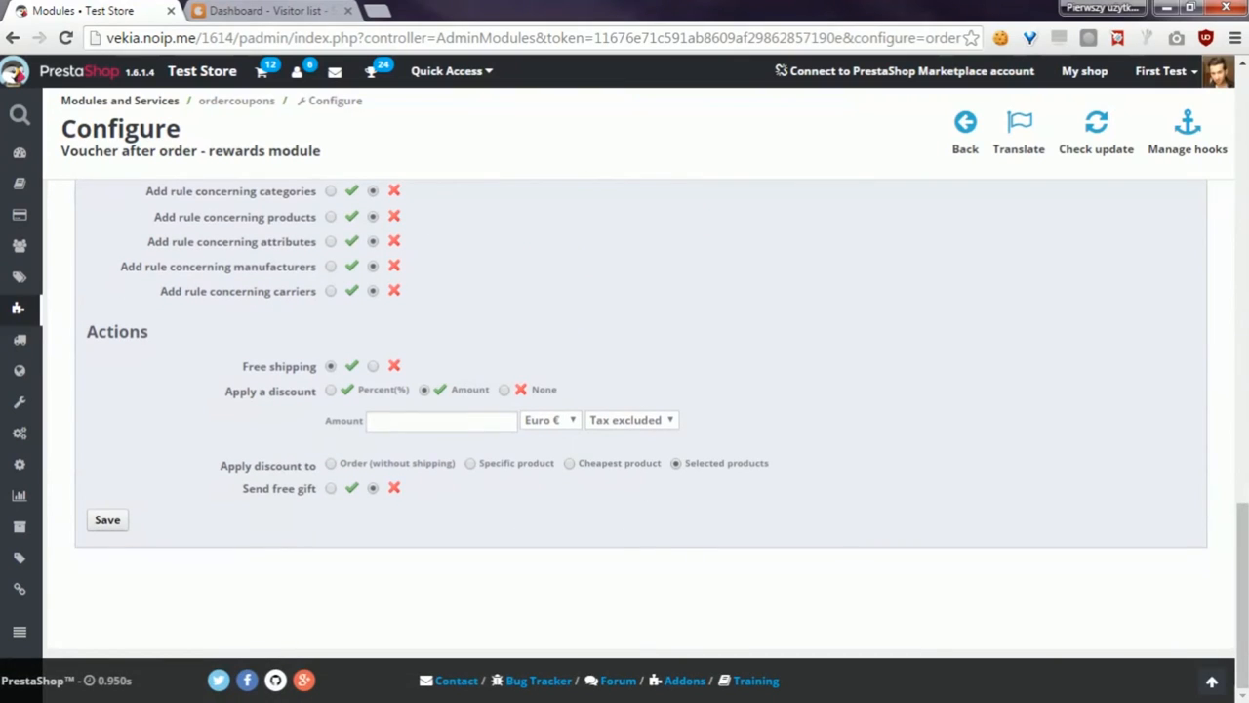
left_click(332, 488)
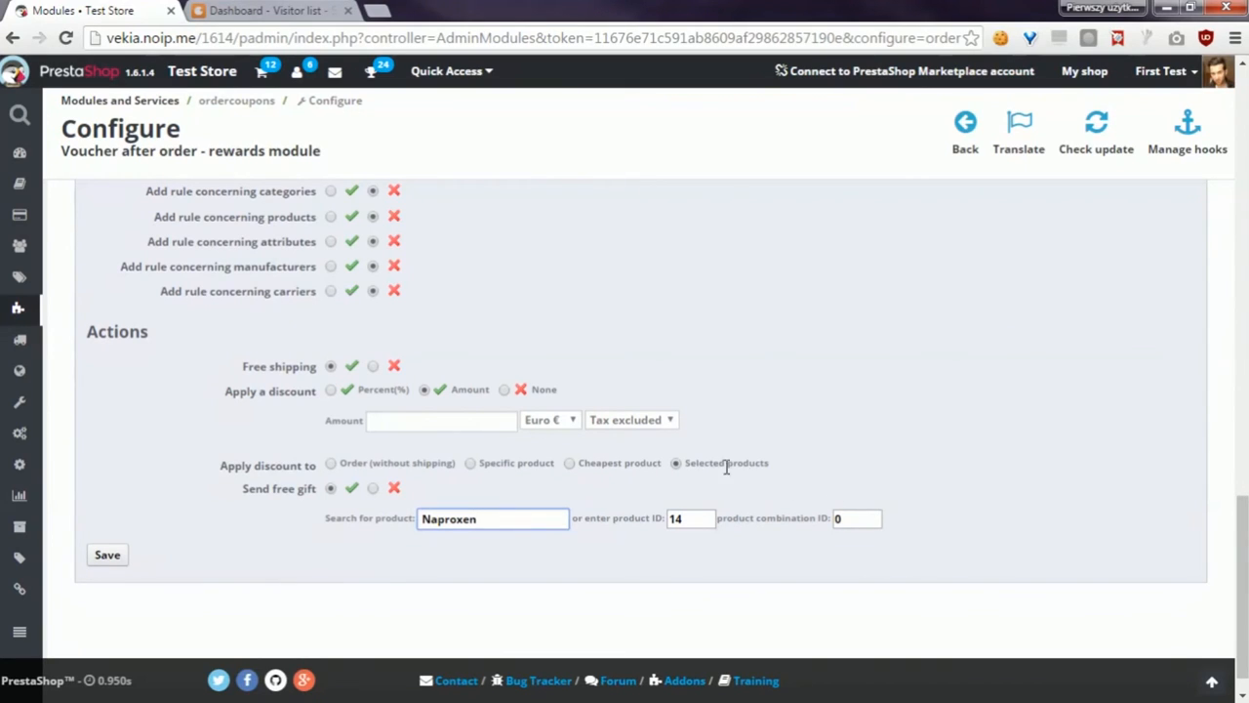
mouse_move(441, 456)
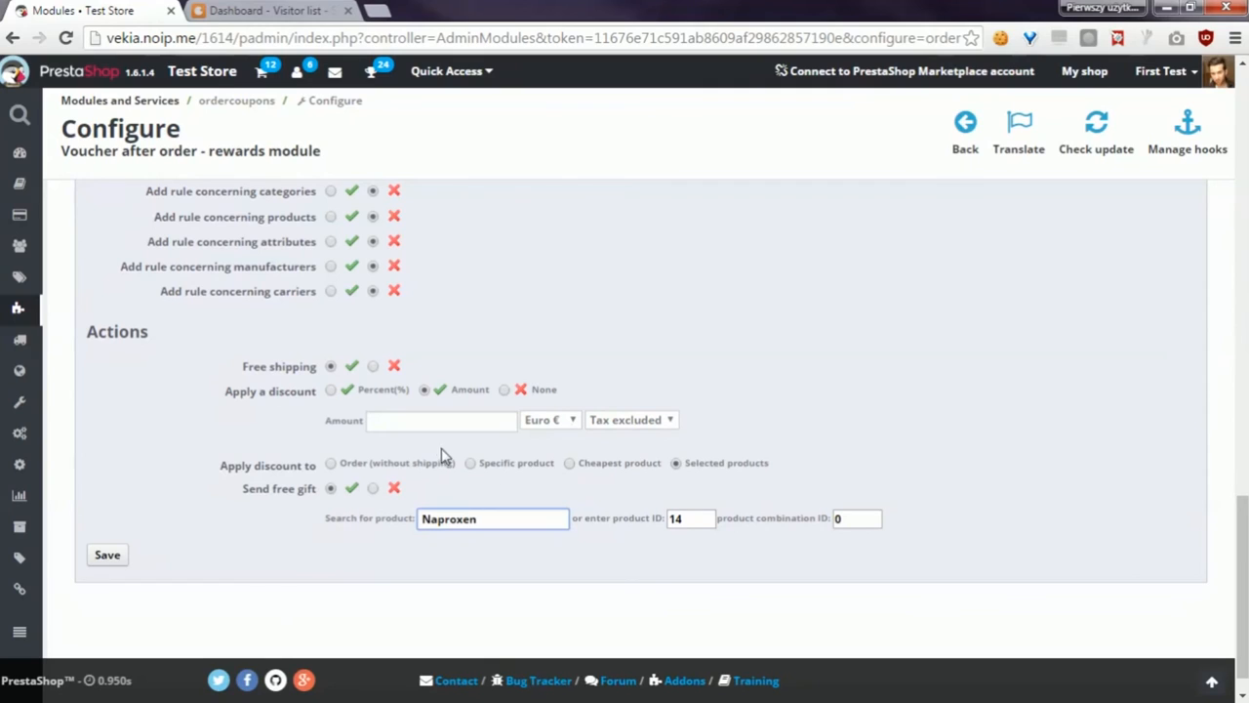